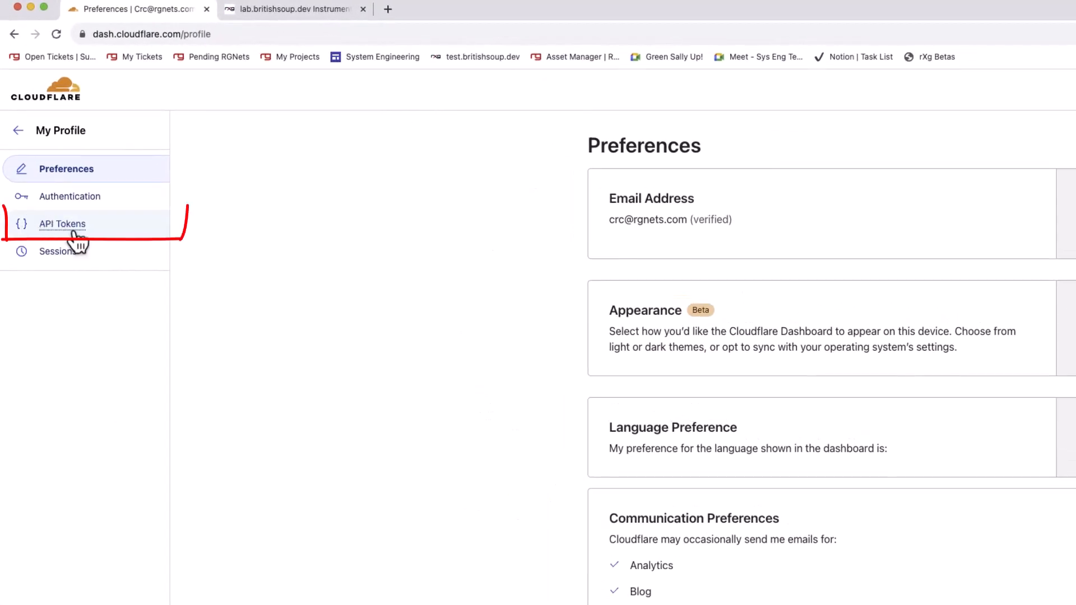
Step: Open Cloudflare's API Tokens page and reveal the Global API Key
left_click(61, 224)
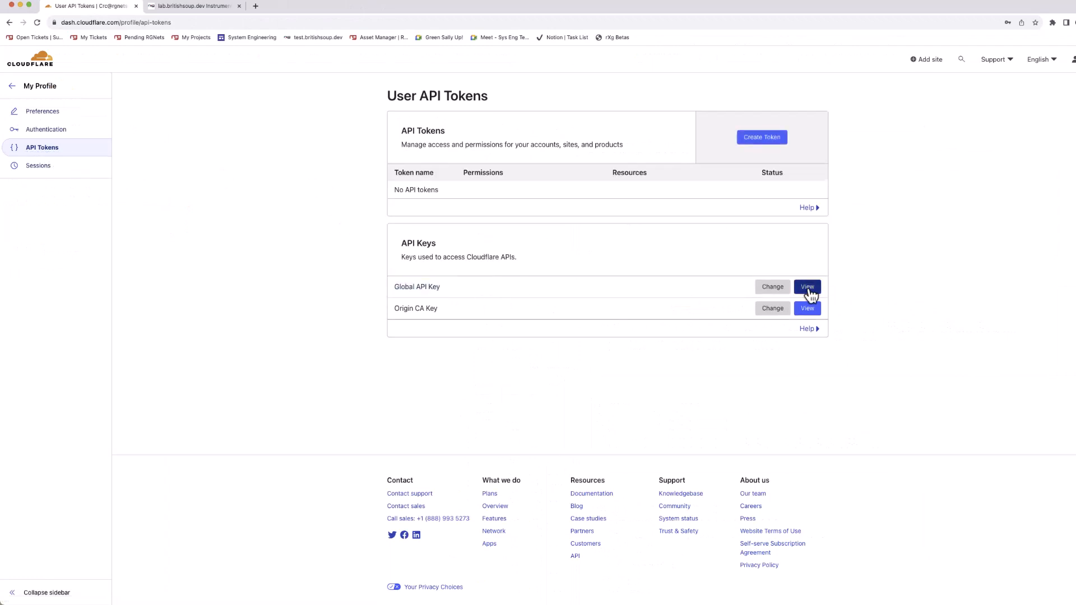
left_click(807, 287)
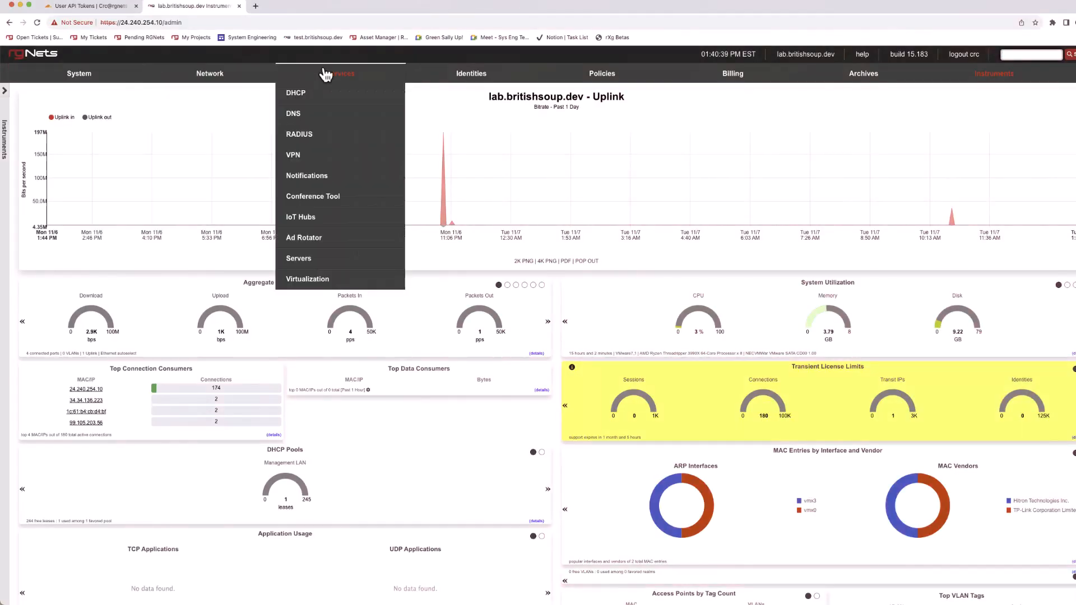
Step: Open the rXg DNS services page to start a new Dynamic DNS Client
left_click(293, 113)
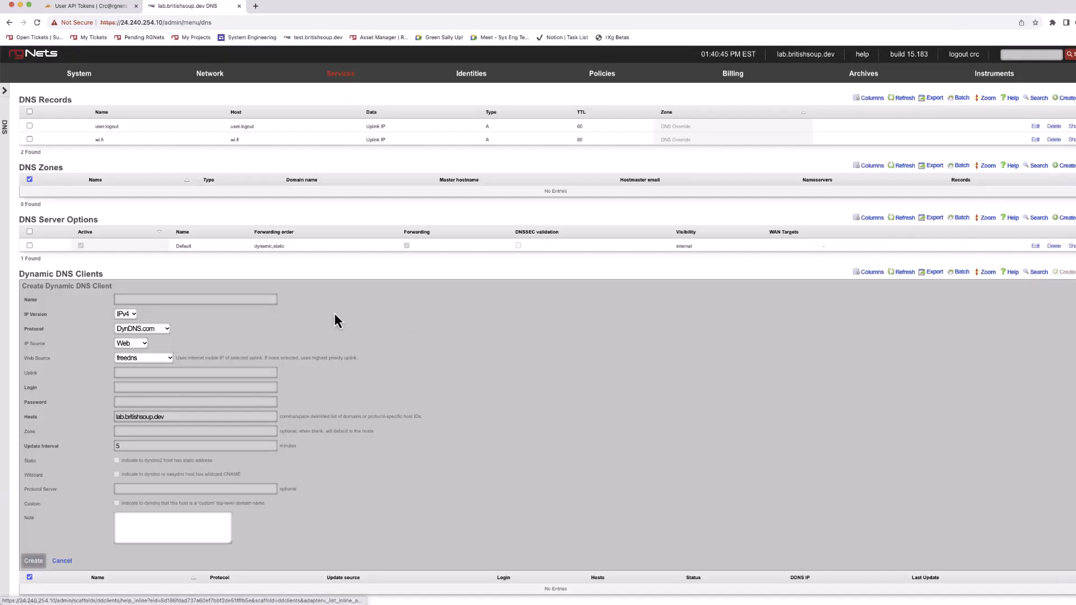
Step: Name the Dynamic DNS Client lab.britishsoup.dev and choose the CloudFlare protocol
left_click(195, 299)
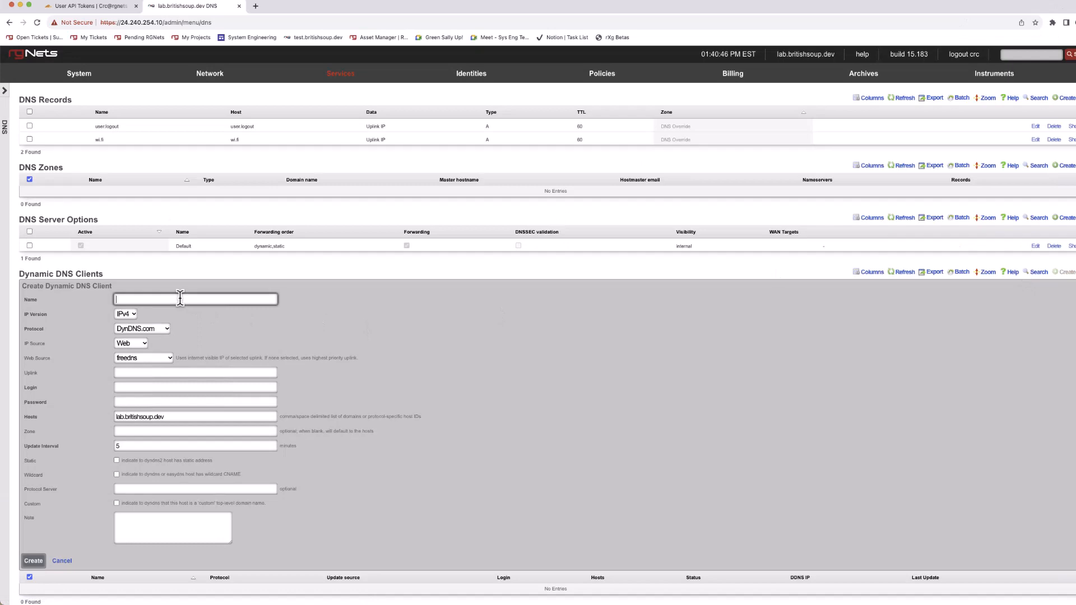
type("lab.britishsoup.dev")
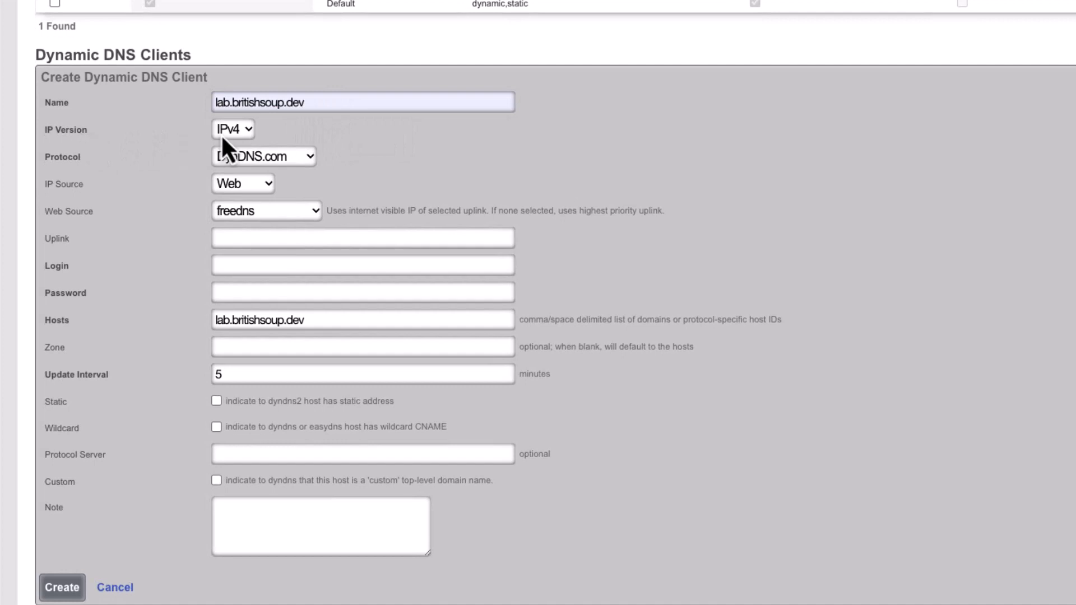
left_click(263, 156)
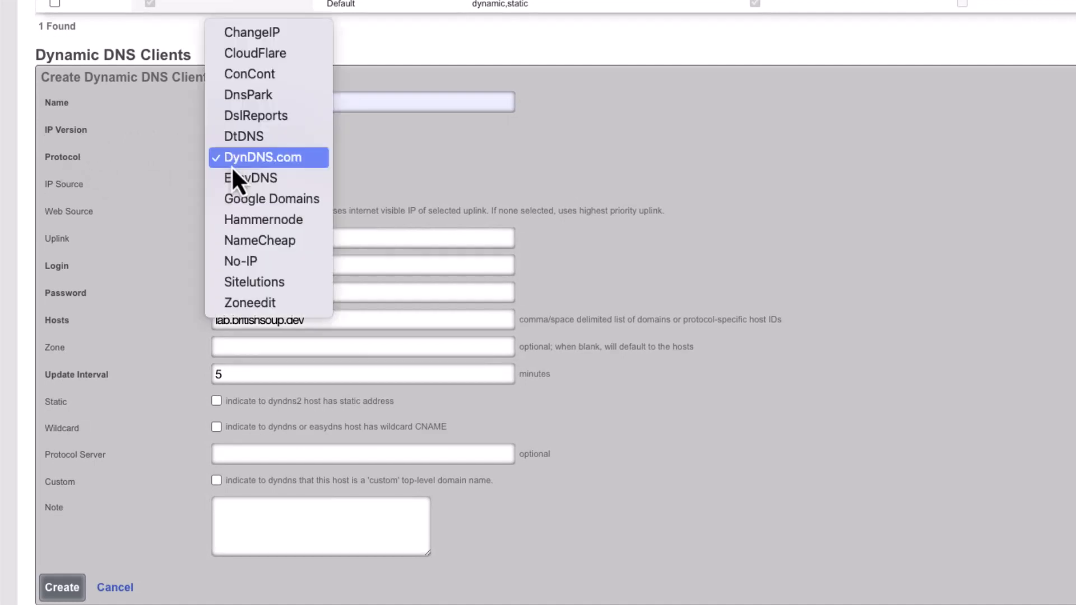
left_click(254, 53)
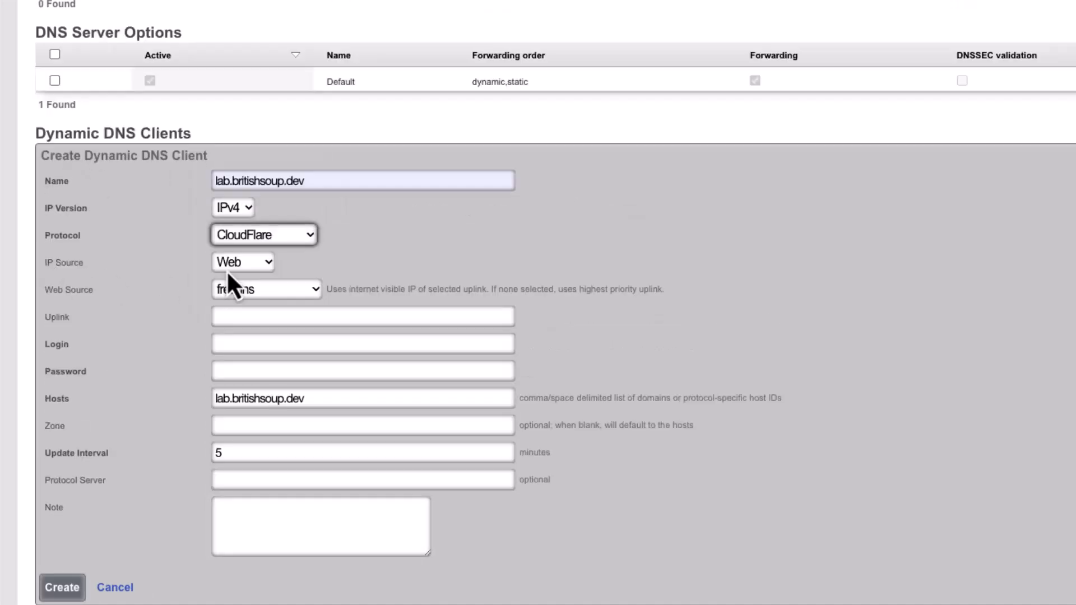
mouse_move(239, 318)
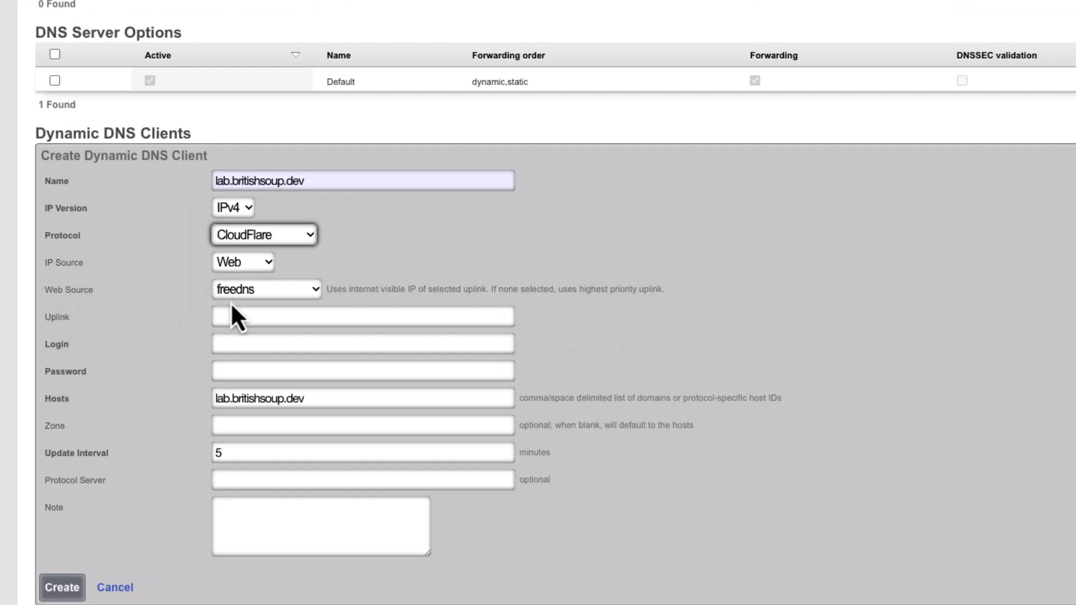
mouse_move(260, 321)
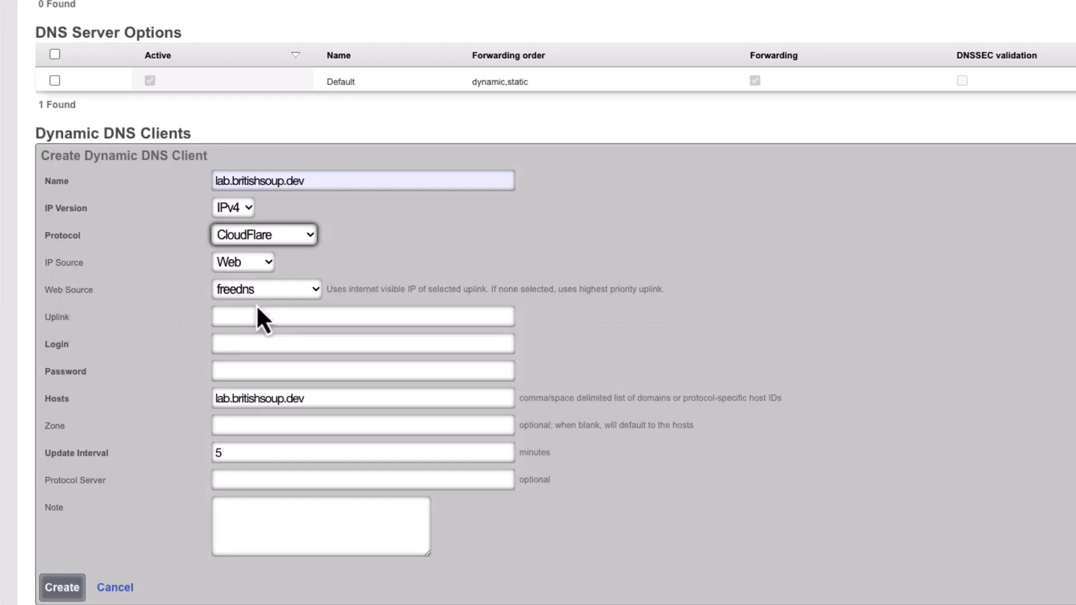
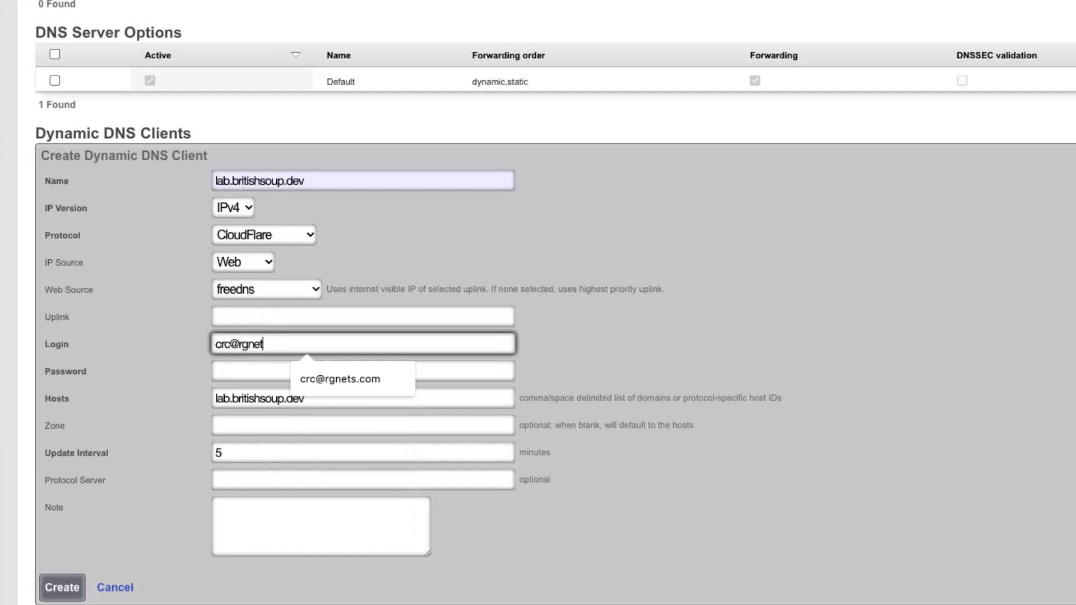
left_click(363, 371)
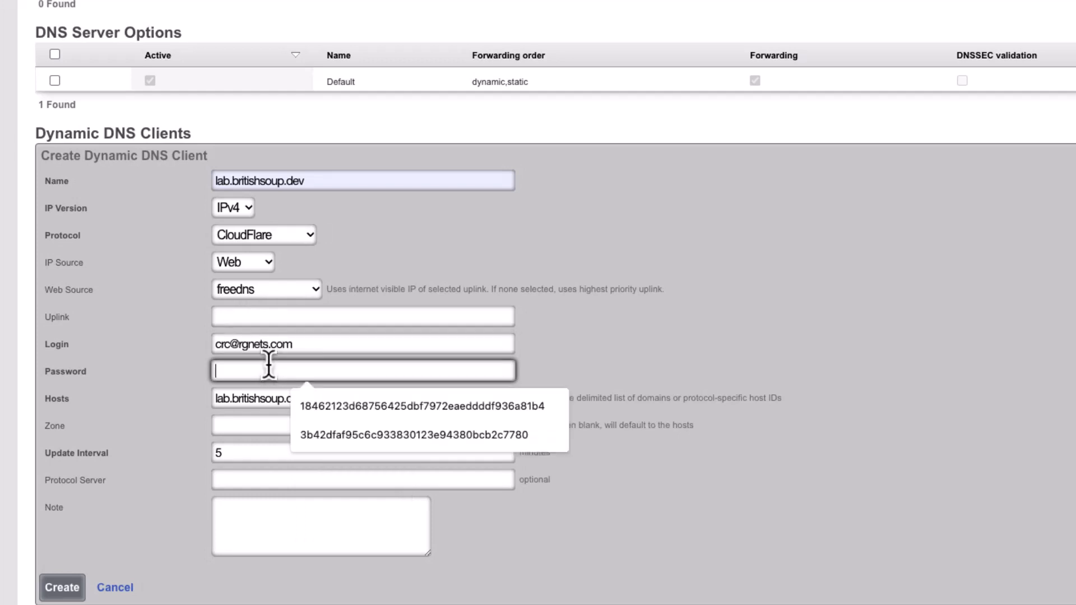
left_click(415, 434)
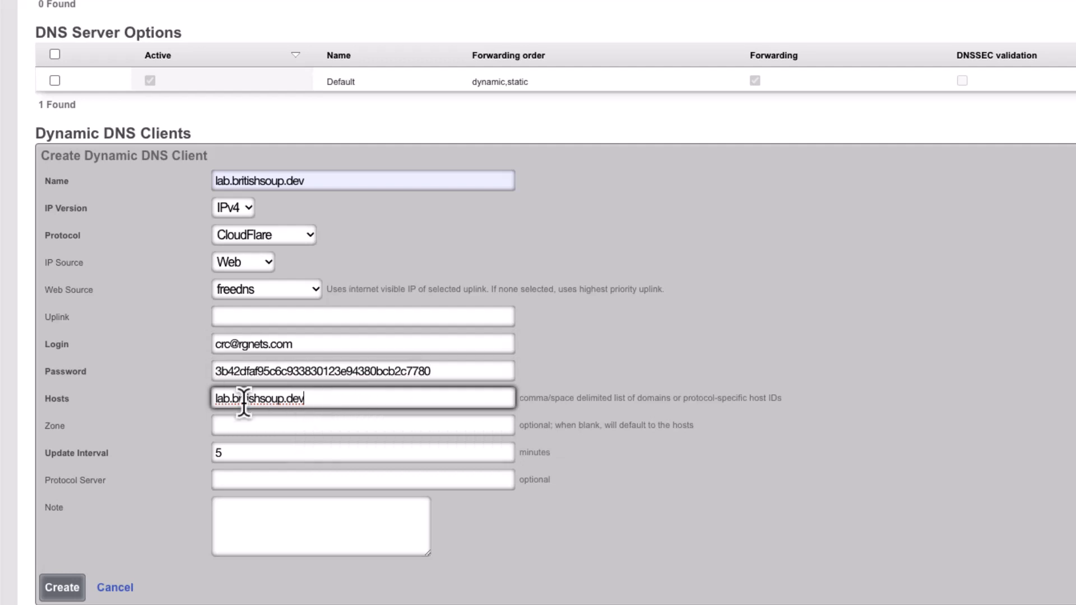
type("b")
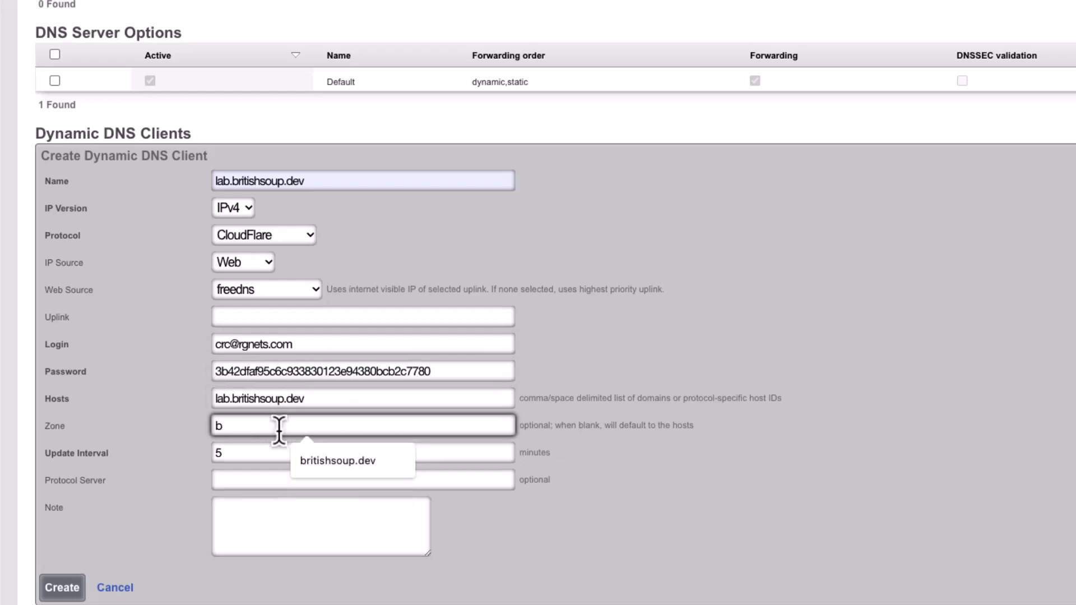
left_click(337, 460)
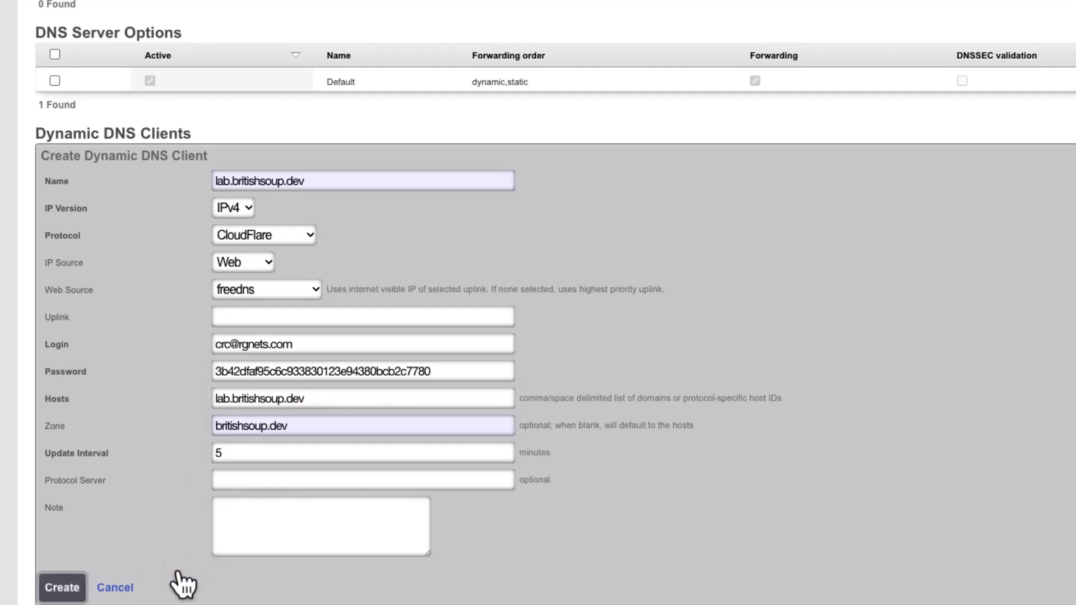
left_click(61, 587)
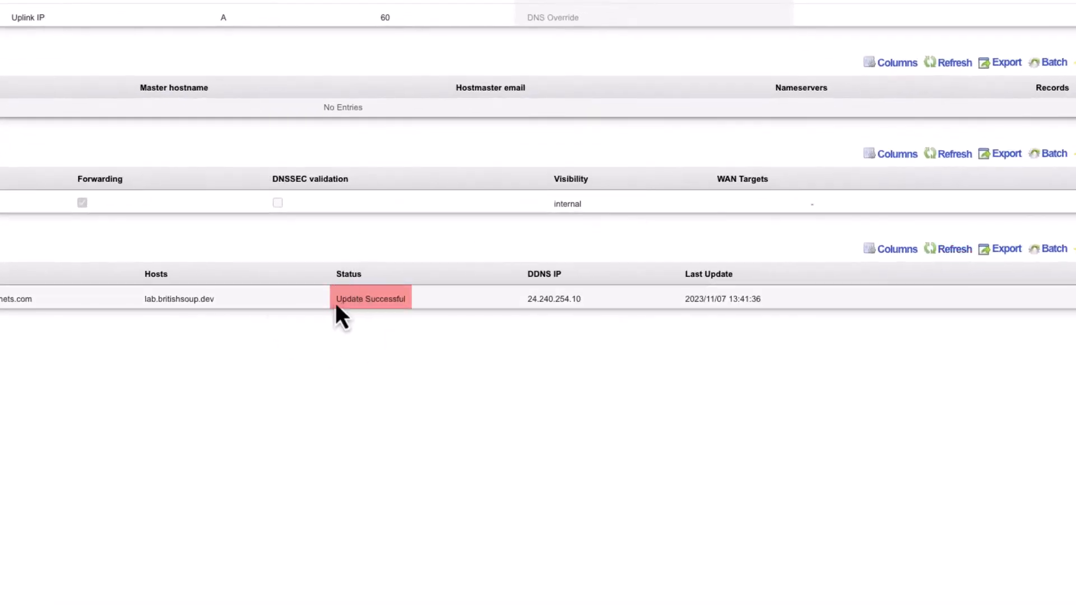
mouse_move(545, 298)
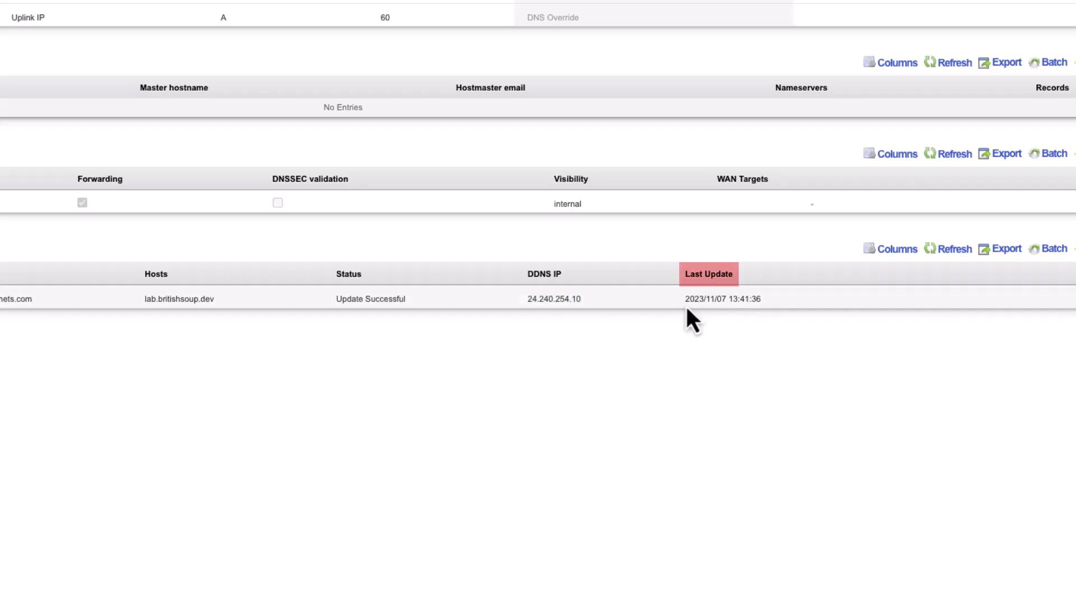
mouse_move(743, 303)
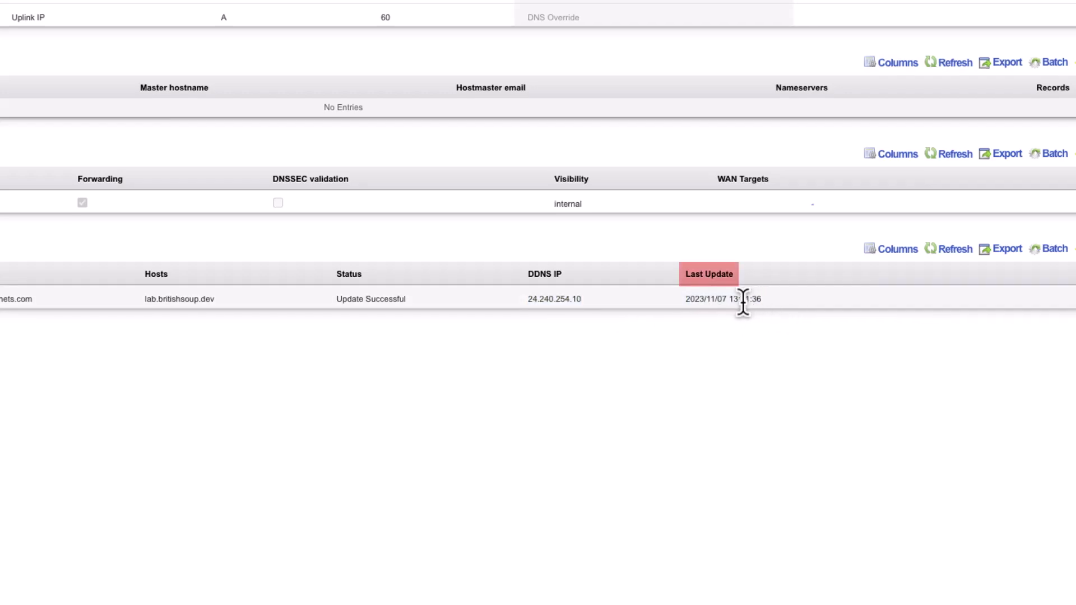